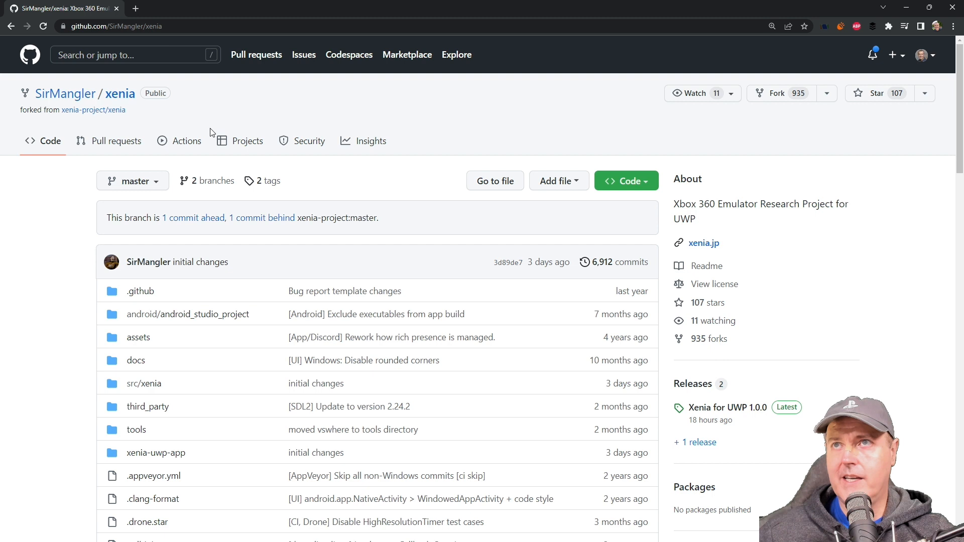
mouse_move(157, 331)
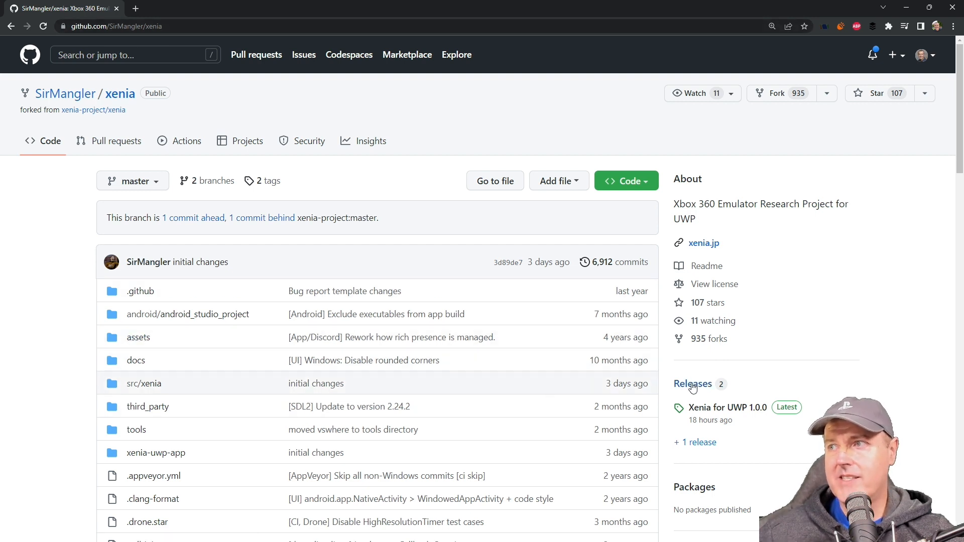
Show the SirMangler/xenia releases page with the Xenia for UWP 1.0.0 notes.
click(692, 384)
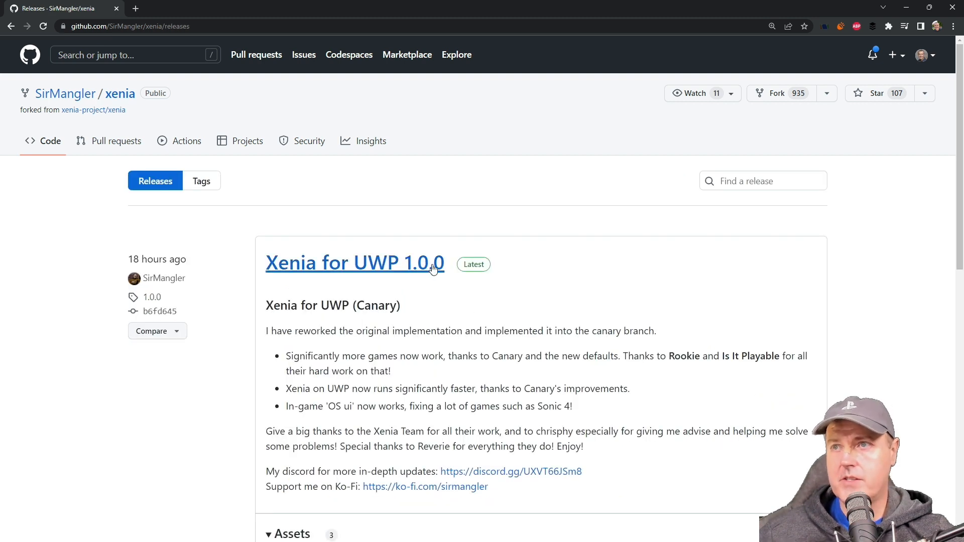
mouse_move(394, 325)
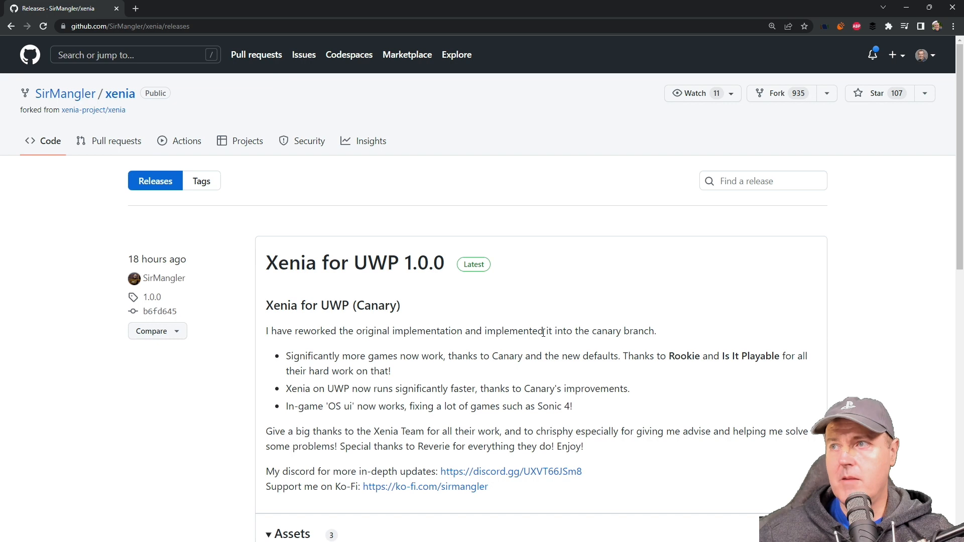
mouse_move(447, 362)
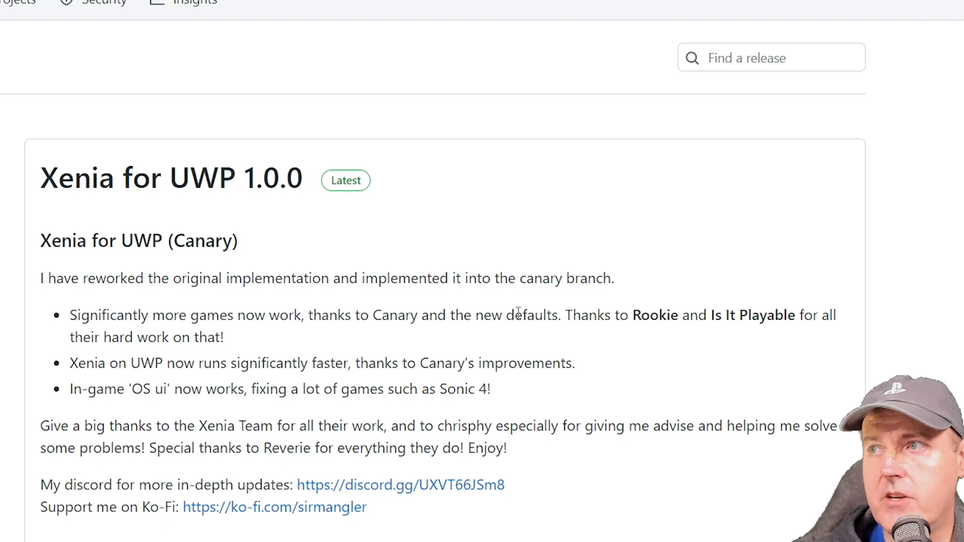
mouse_move(137, 370)
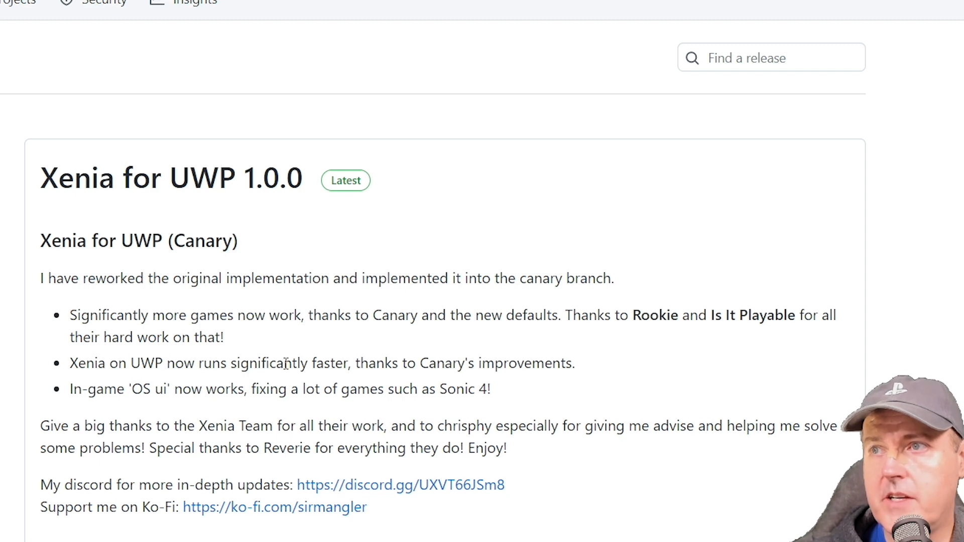
mouse_move(151, 398)
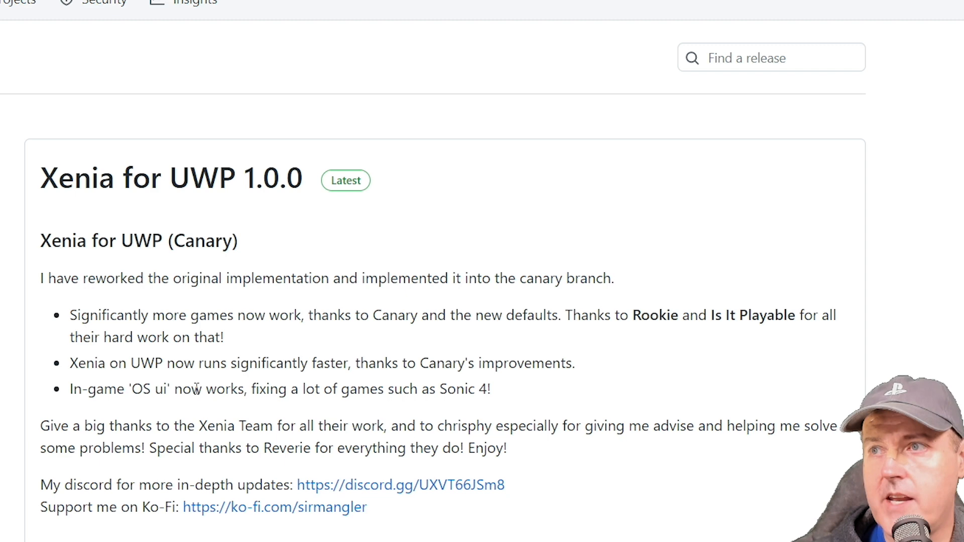
mouse_move(468, 388)
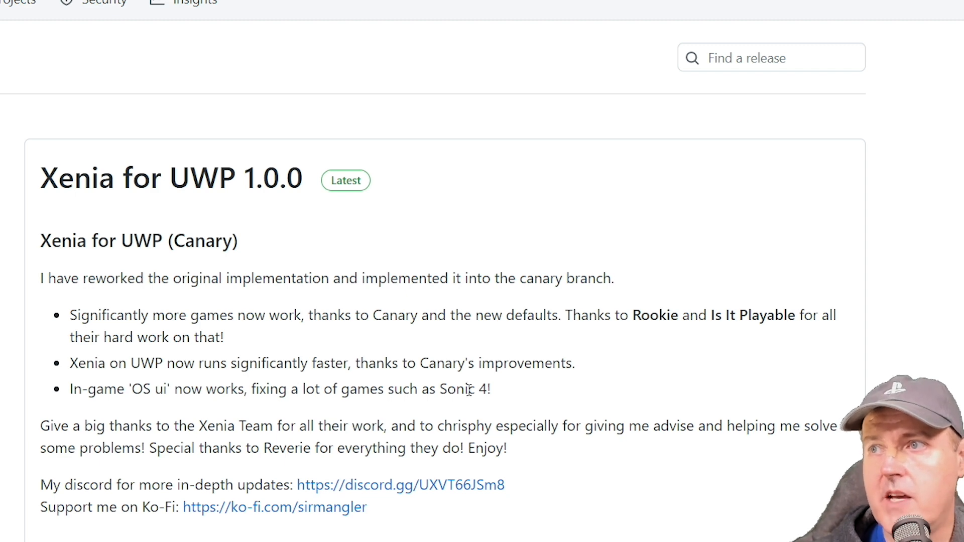
mouse_move(508, 398)
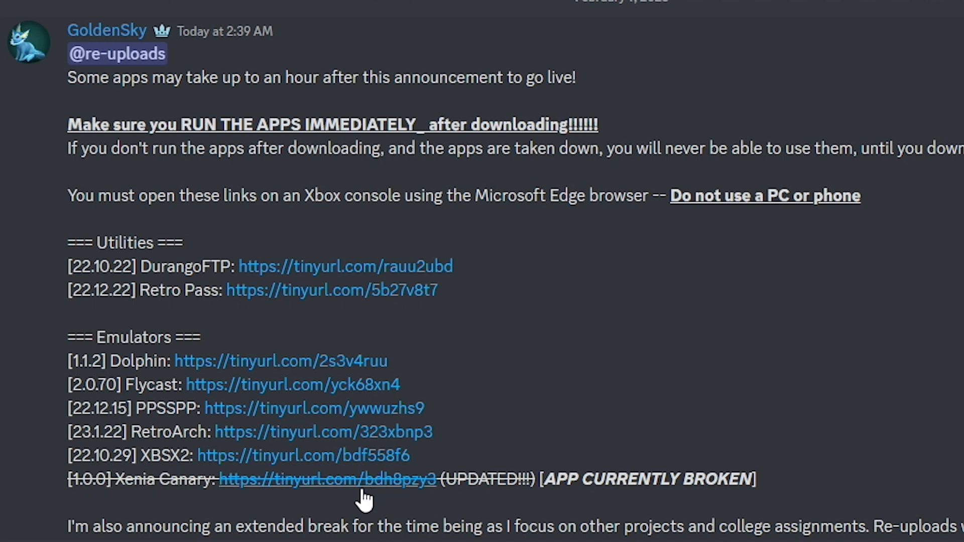
mouse_move(496, 480)
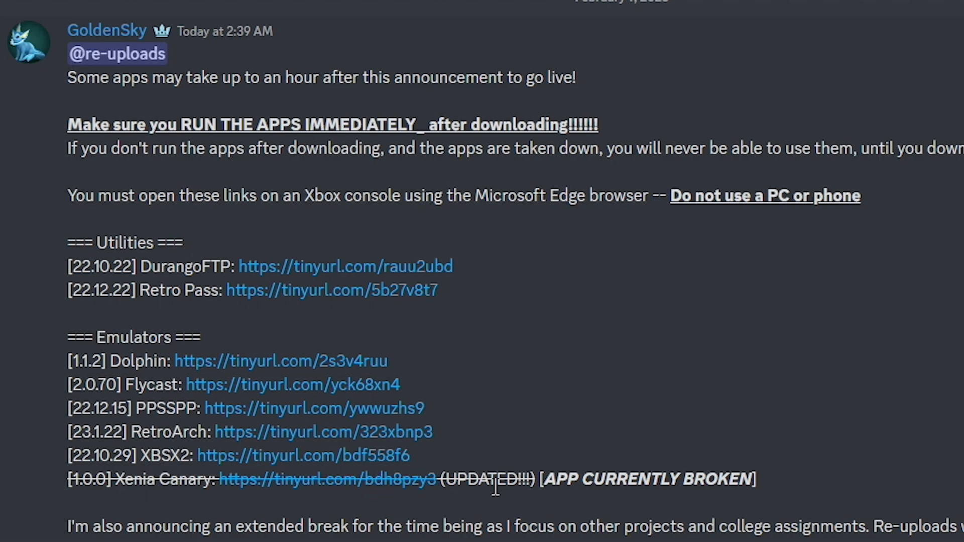
mouse_move(723, 483)
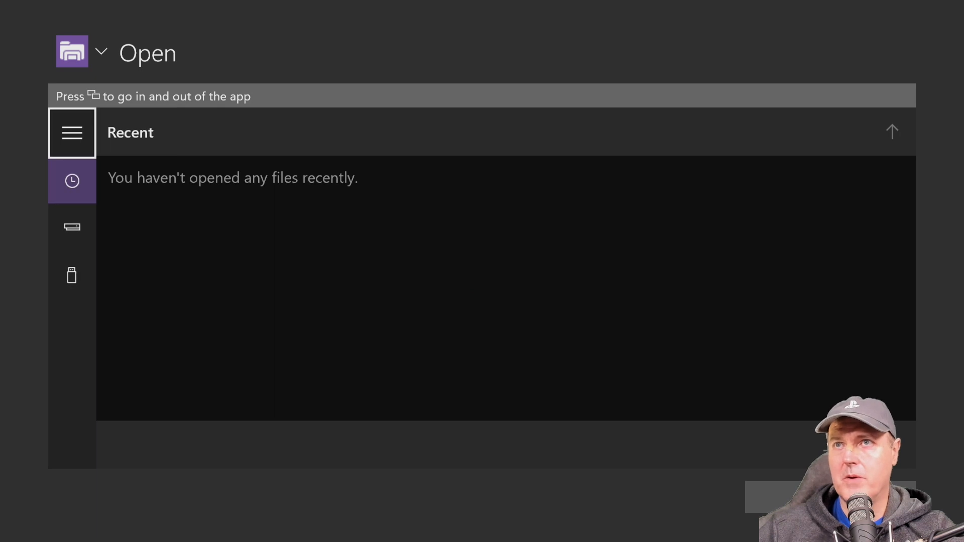
Back out of Xenia's empty Open dialog to the Xbox home screen.
click(71, 274)
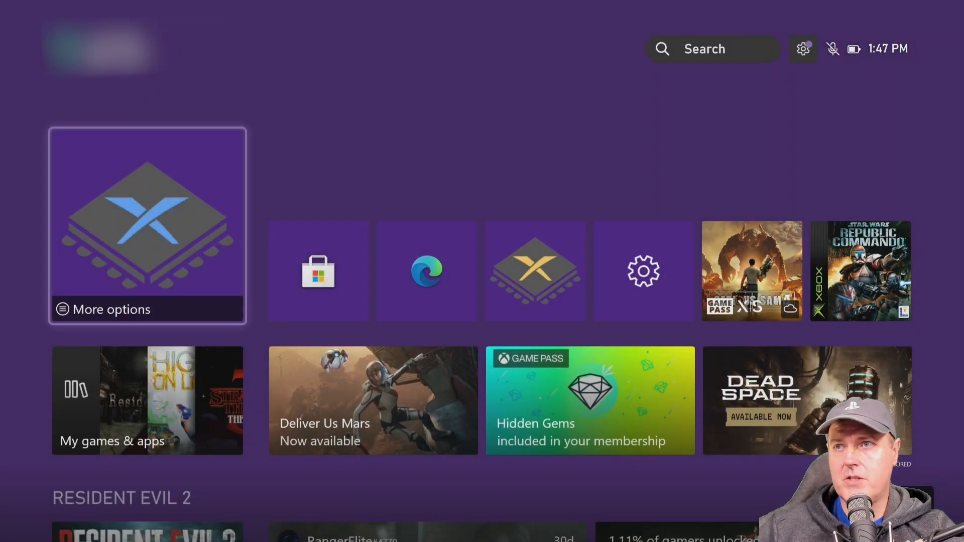
mouse_move(534, 271)
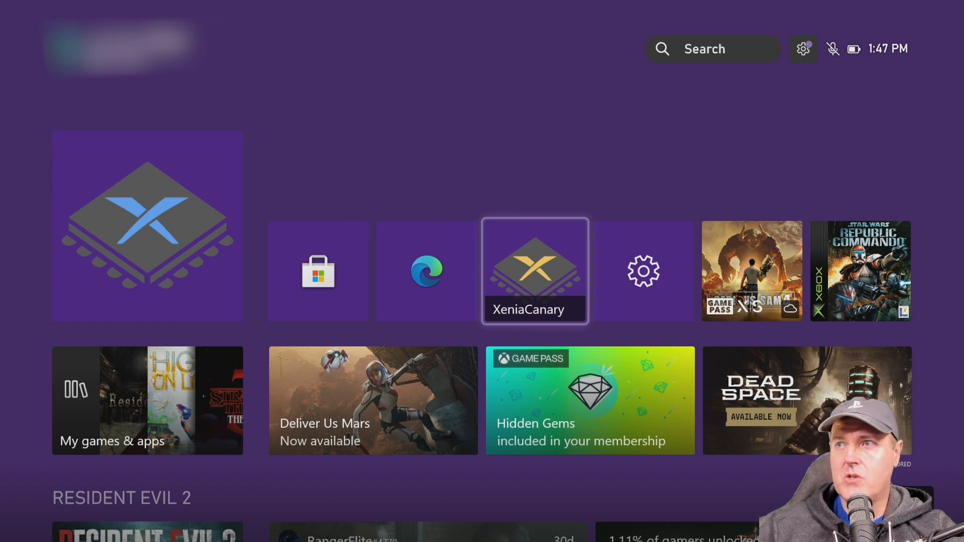
Launch the XeniaCanary tile, then close its empty file picker.
click(535, 271)
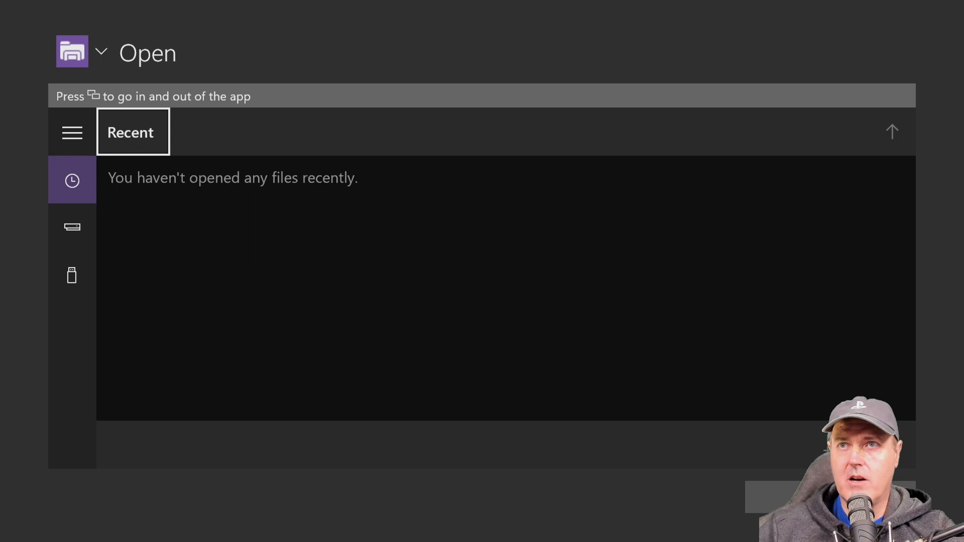
click(71, 275)
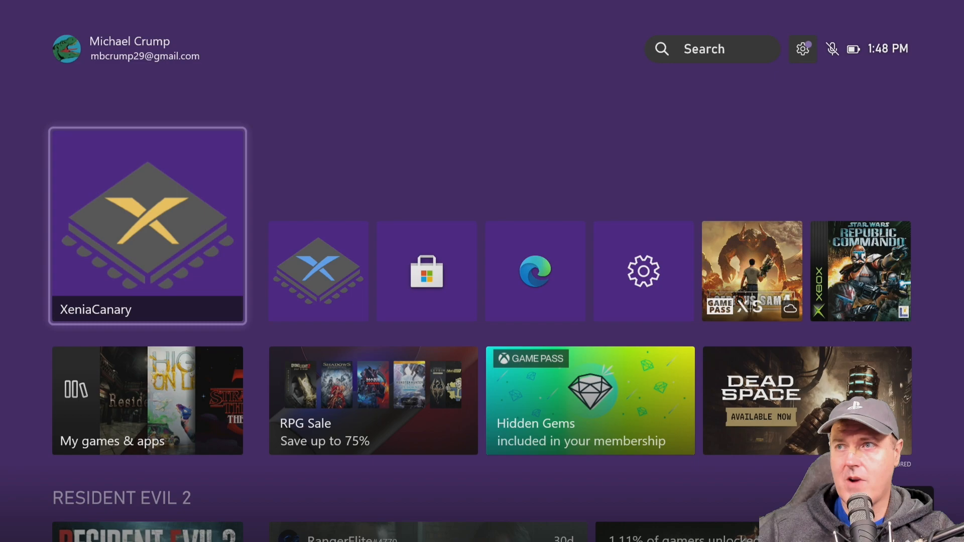
Follow the tinyurl link in Edge and let it open XeniaCanary in Microsoft Store.
click(534, 271)
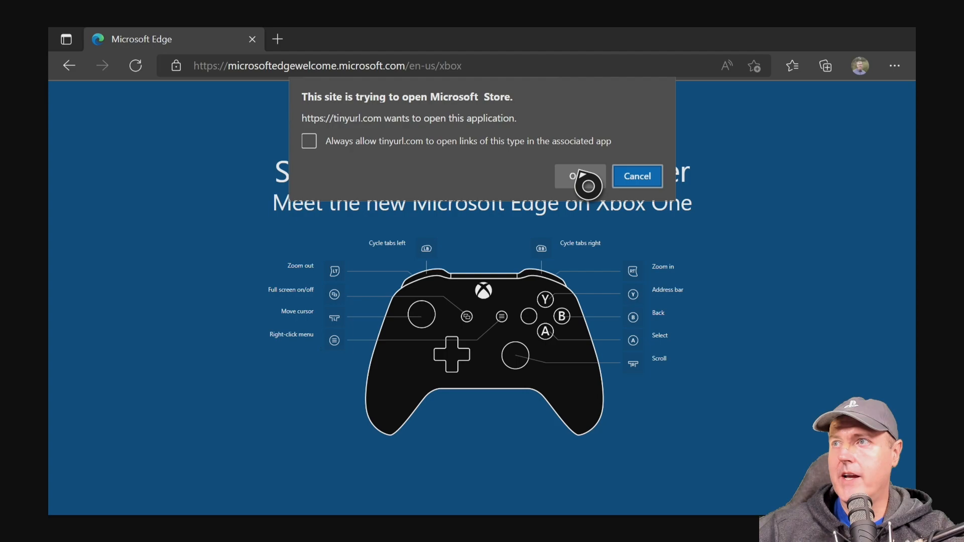
click(576, 177)
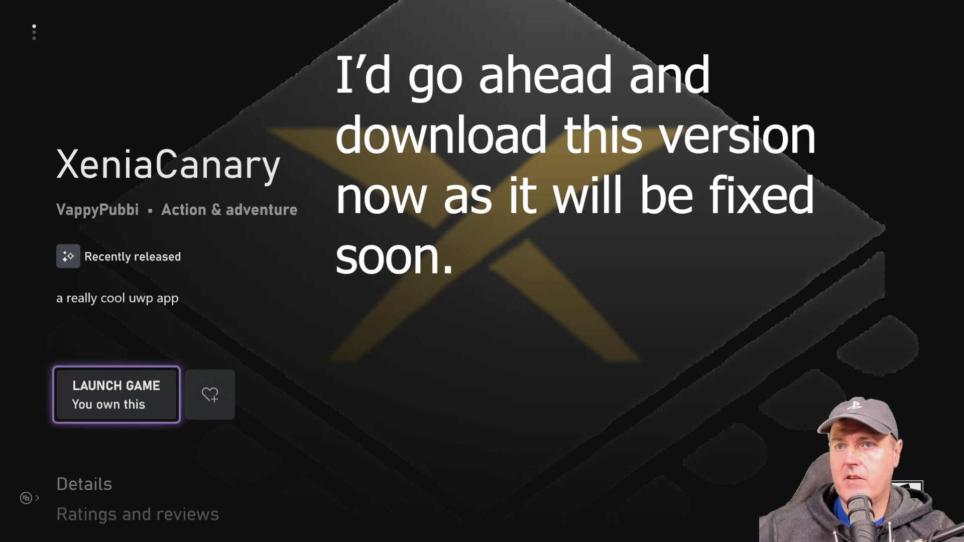